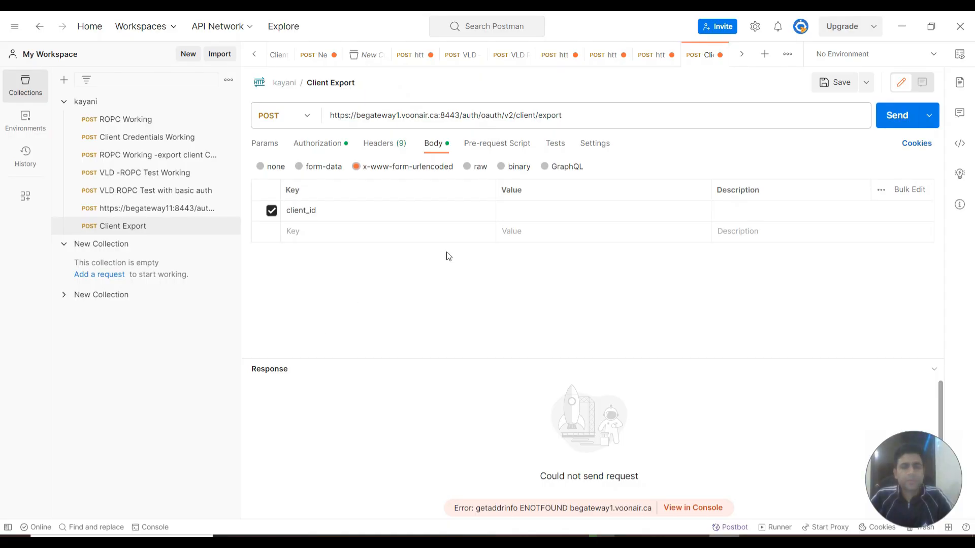
{"action": "mouse_move", "coordinate": [435, 180]}
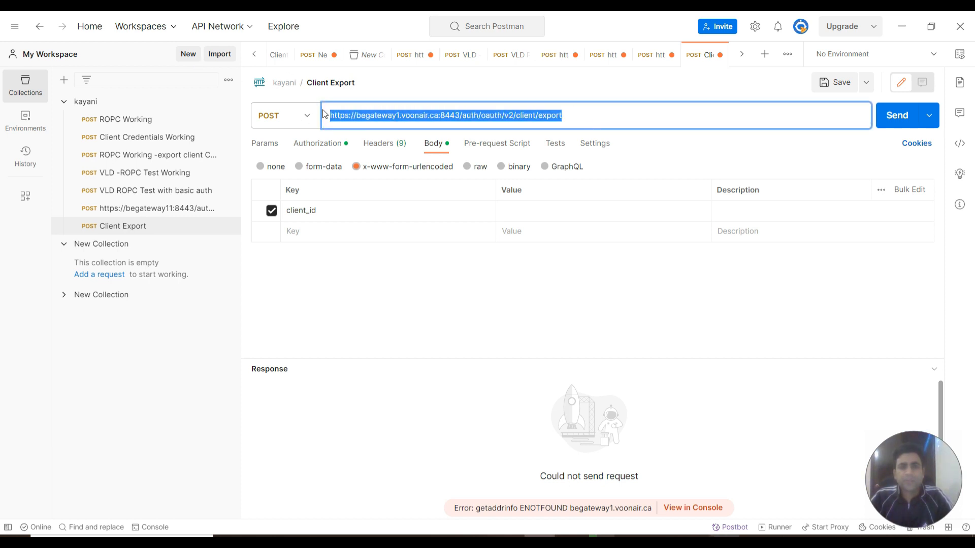
Step: Review the Client Export request URL and method in Postman
{"action": "left_click", "coordinate": [438, 115]}
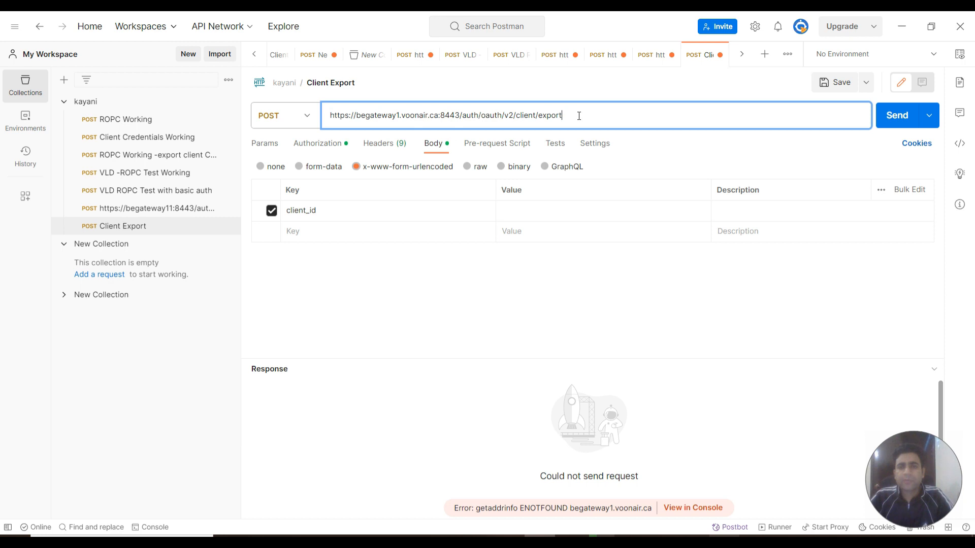
{"action": "left_click_drag", "start_coordinate": [461, 115], "coordinate": [561, 115]}
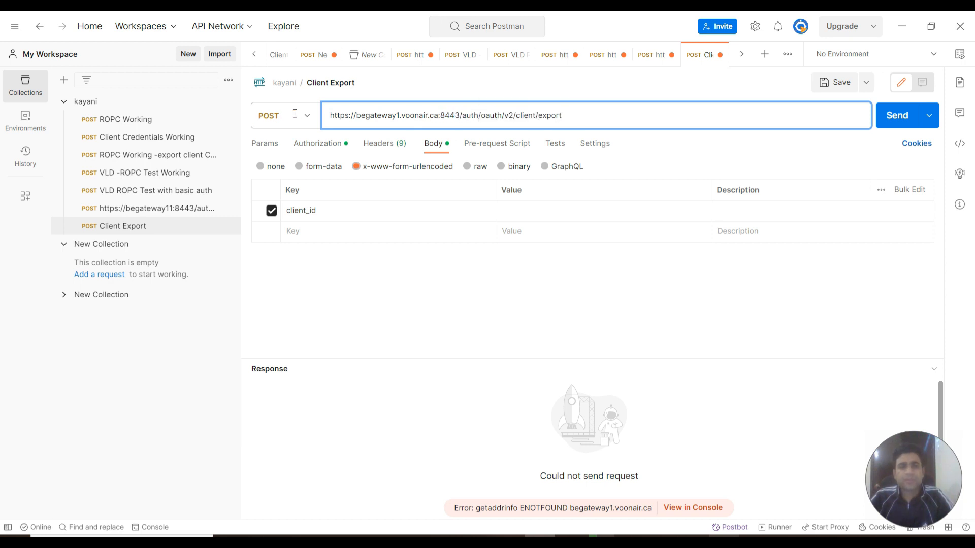
{"action": "left_click", "coordinate": [283, 115]}
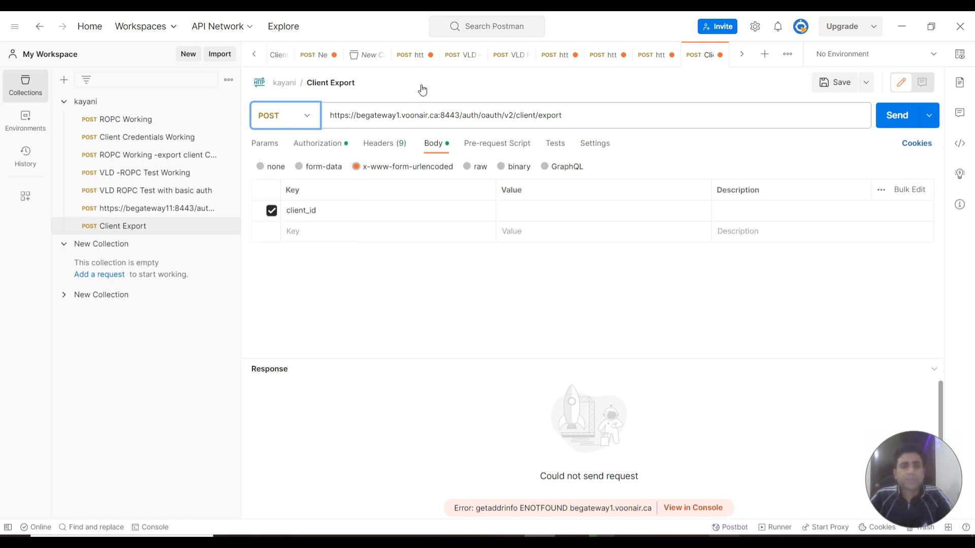
Step: Keep Basic Auth with the admin username as the request's authorization type
{"action": "left_click", "coordinate": [318, 143]}
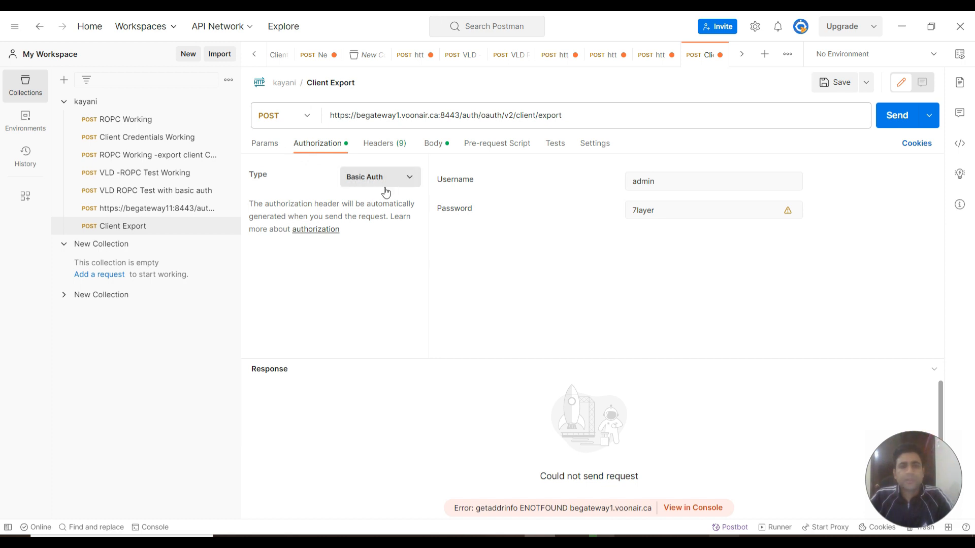
{"action": "left_click", "coordinate": [379, 176]}
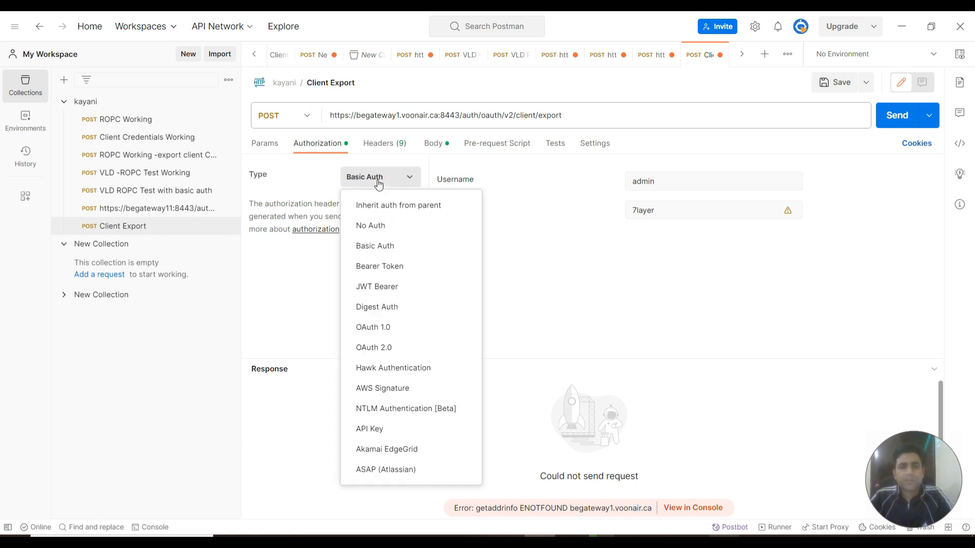
{"action": "mouse_move", "coordinate": [373, 271]}
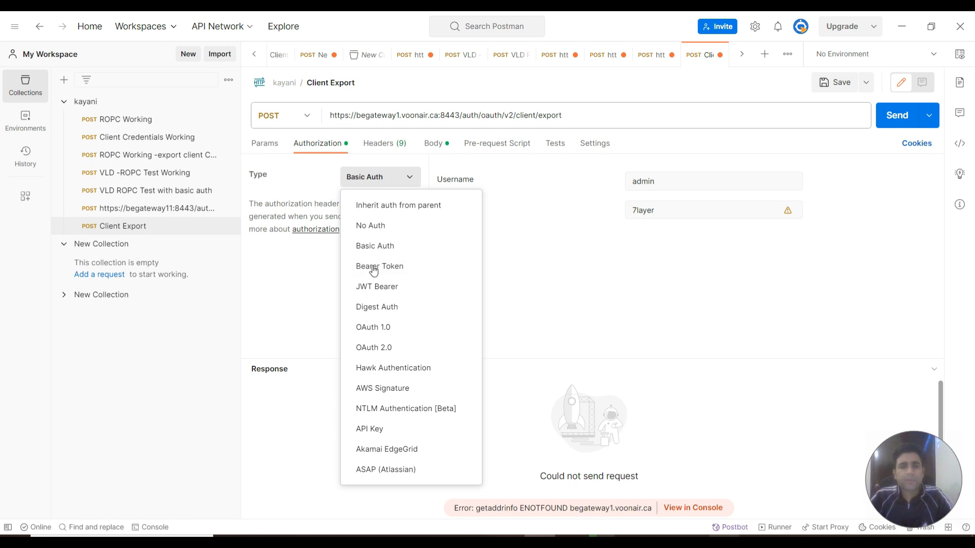
{"action": "mouse_move", "coordinate": [375, 246]}
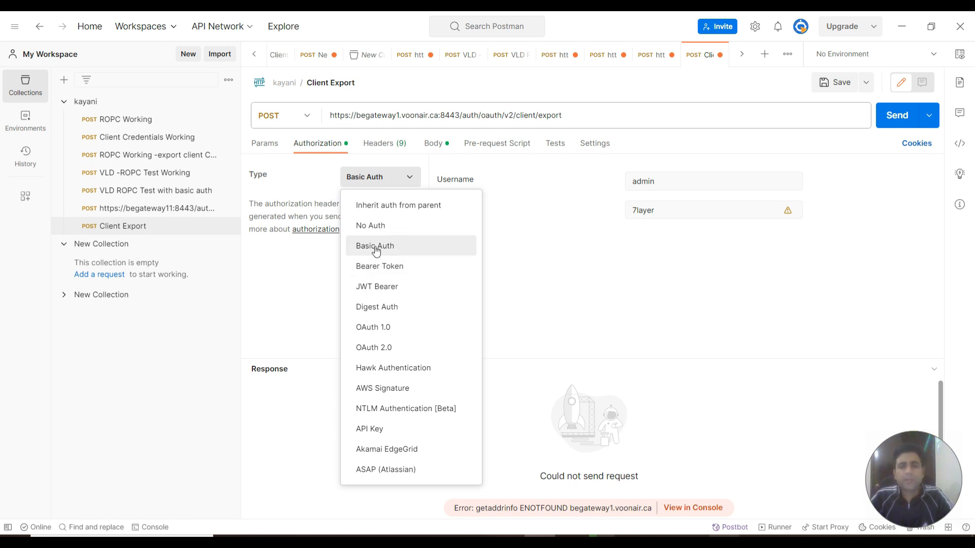
{"action": "left_click", "coordinate": [374, 246]}
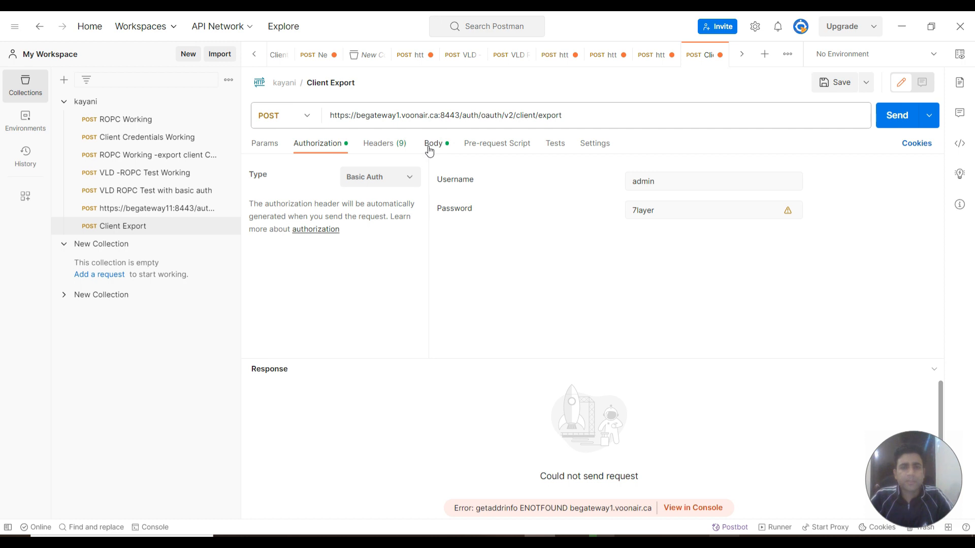
Step: Send the Client Export request with the client_id body value, getting a 500 invalid_request error
{"action": "left_click", "coordinate": [433, 143]}
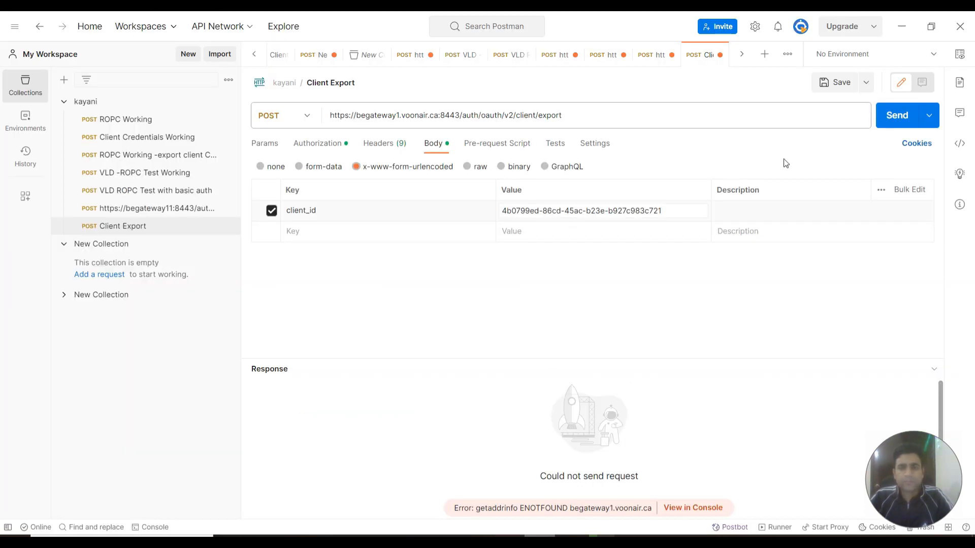
{"action": "mouse_move", "coordinate": [890, 122]}
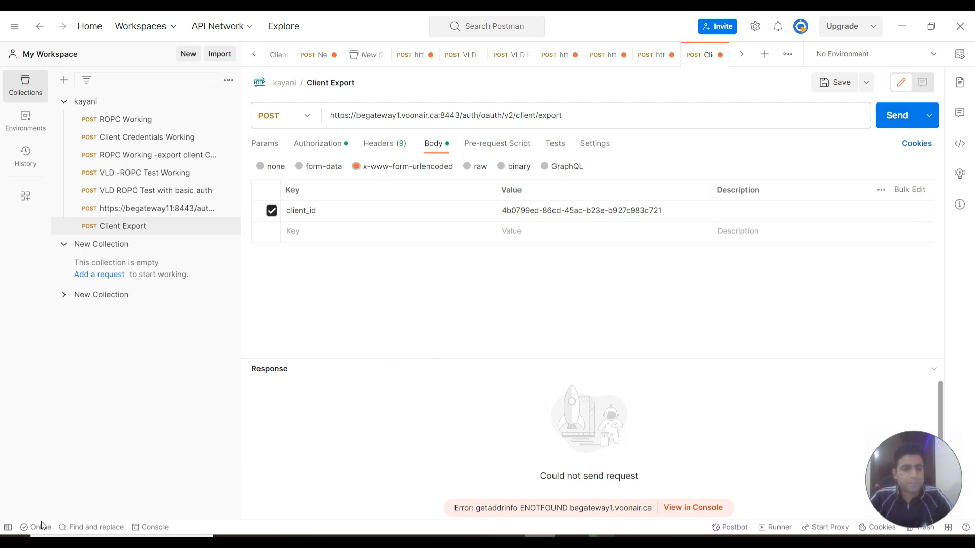
{"action": "left_click", "coordinate": [895, 115]}
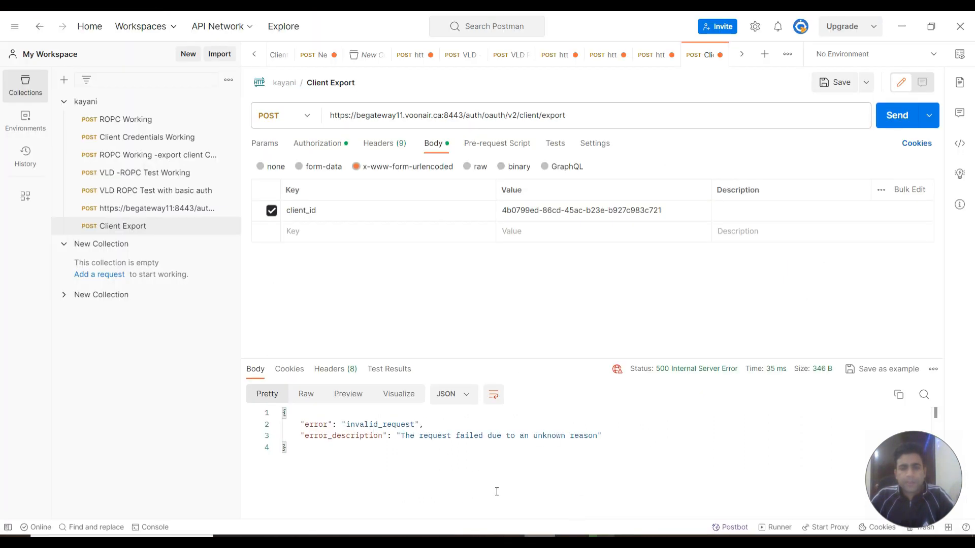
{"action": "mouse_move", "coordinate": [513, 426]}
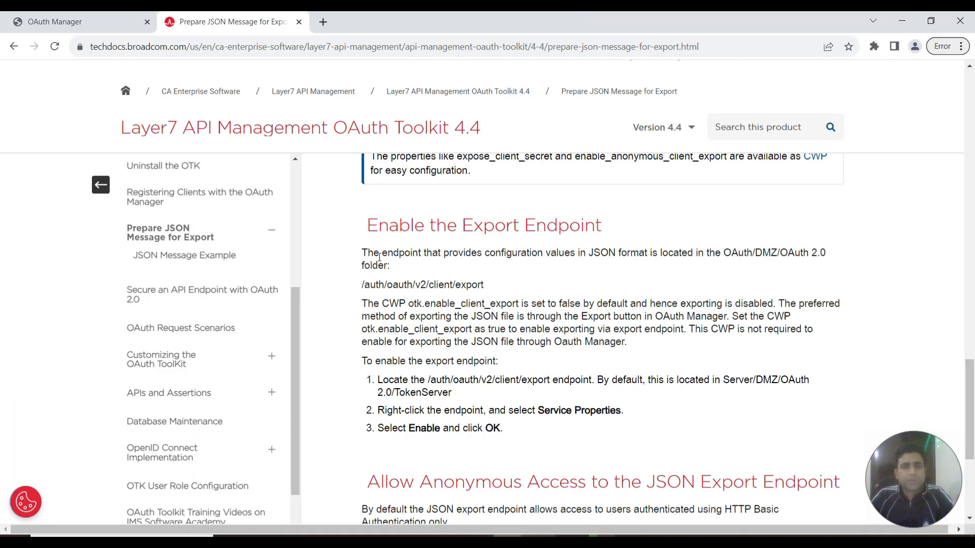
{"action": "mouse_move", "coordinate": [565, 375]}
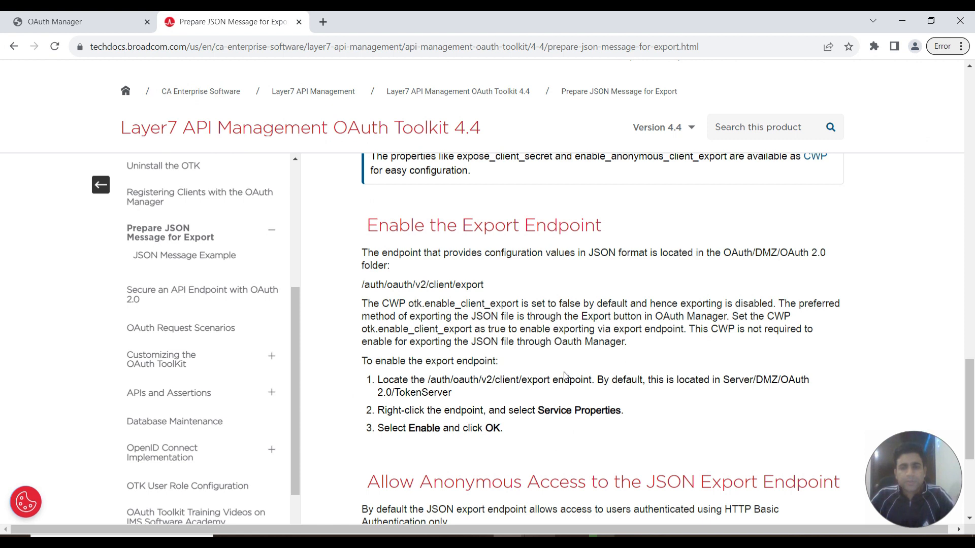
{"action": "mouse_move", "coordinate": [514, 395]}
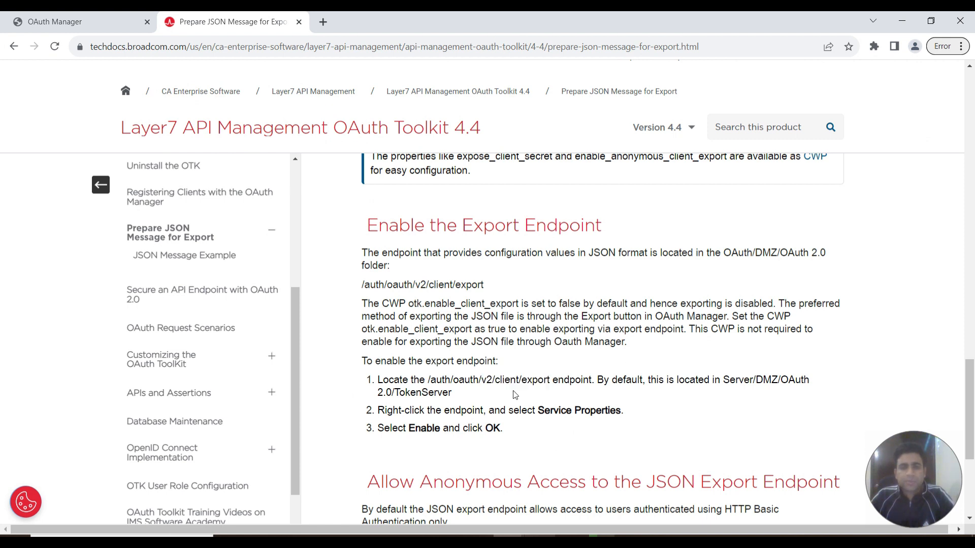
{"action": "mouse_move", "coordinate": [496, 325]}
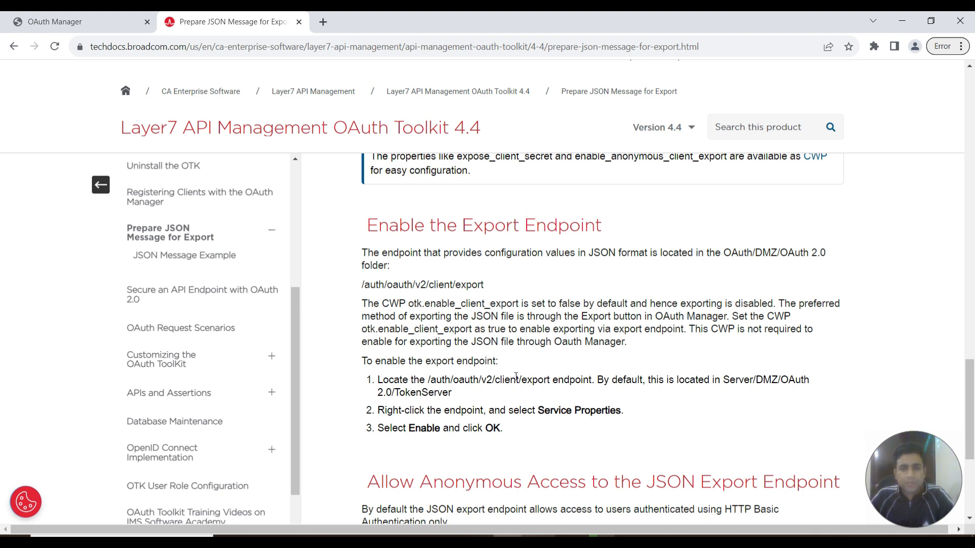
{"action": "mouse_move", "coordinate": [438, 323]}
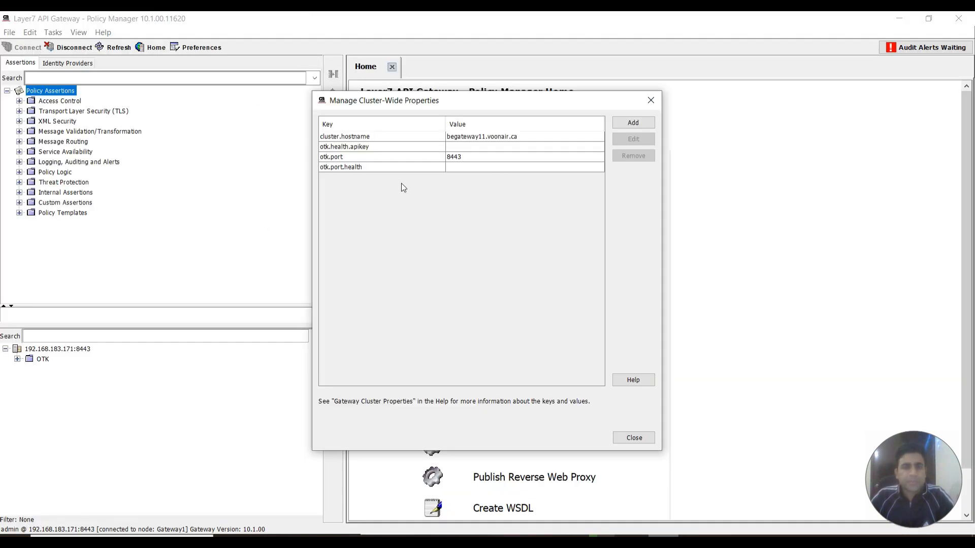
Step: Add the cluster-wide property otk.enable_client_export with value True and verify the entry
{"action": "left_click", "coordinate": [632, 122]}
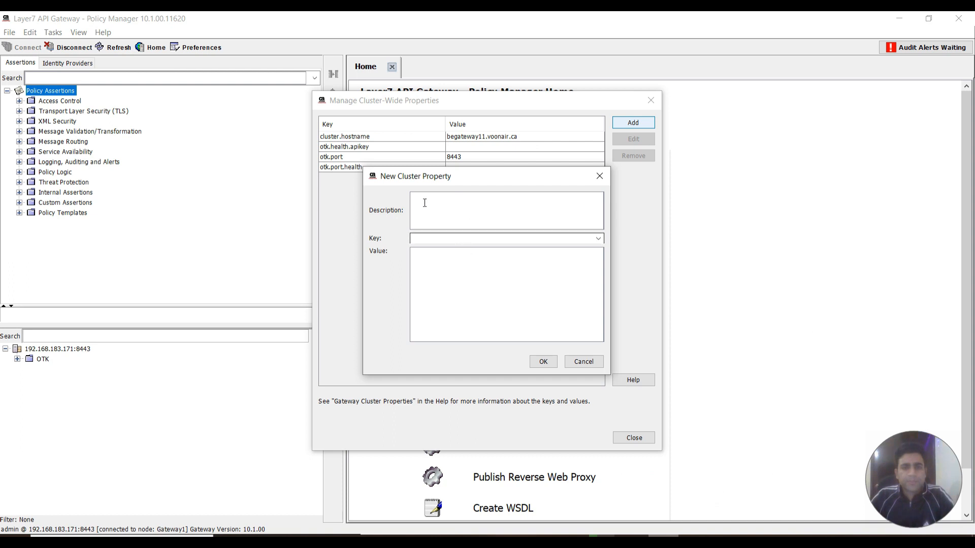
{"action": "left_click", "coordinate": [506, 250]}
{"action": "type", "text": "otk.enable_client_export"}
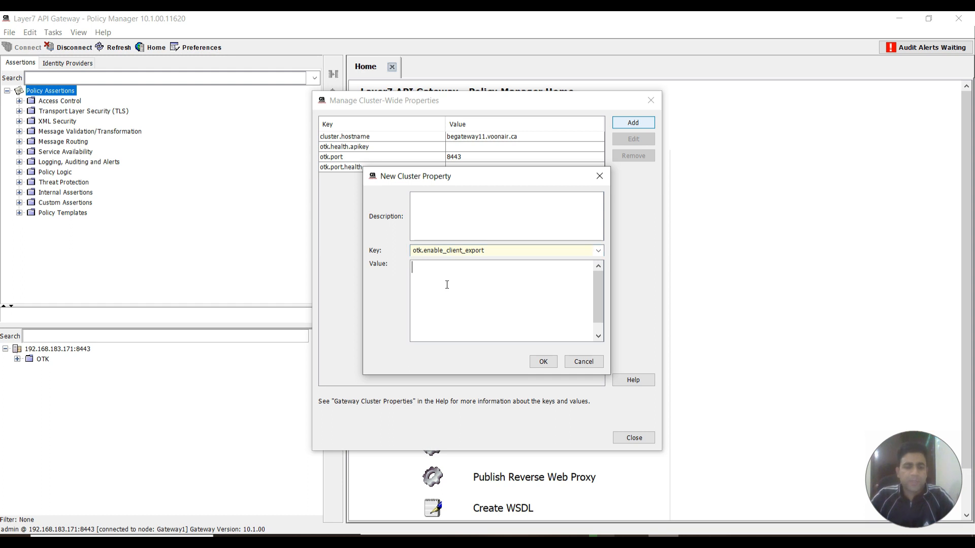
{"action": "type", "text": "True"}
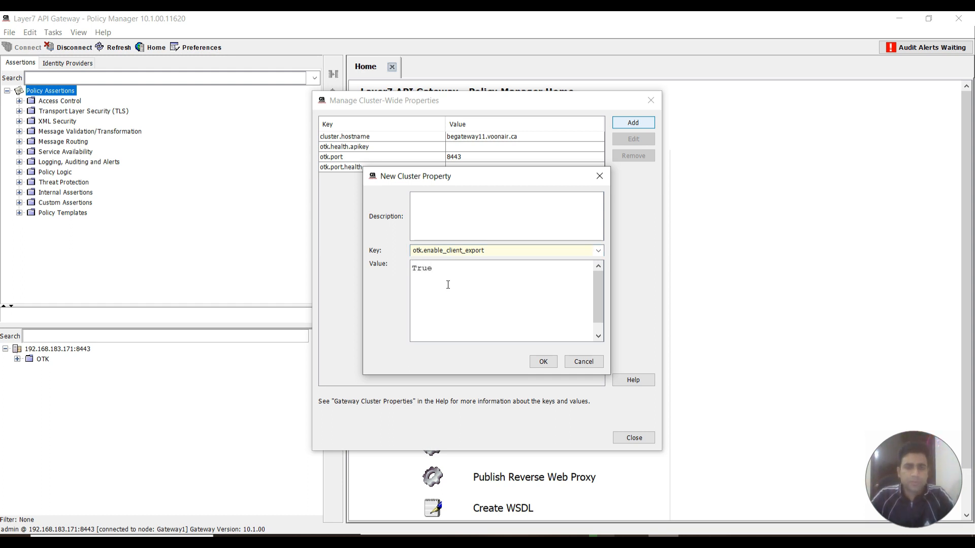
{"action": "left_click", "coordinate": [542, 361]}
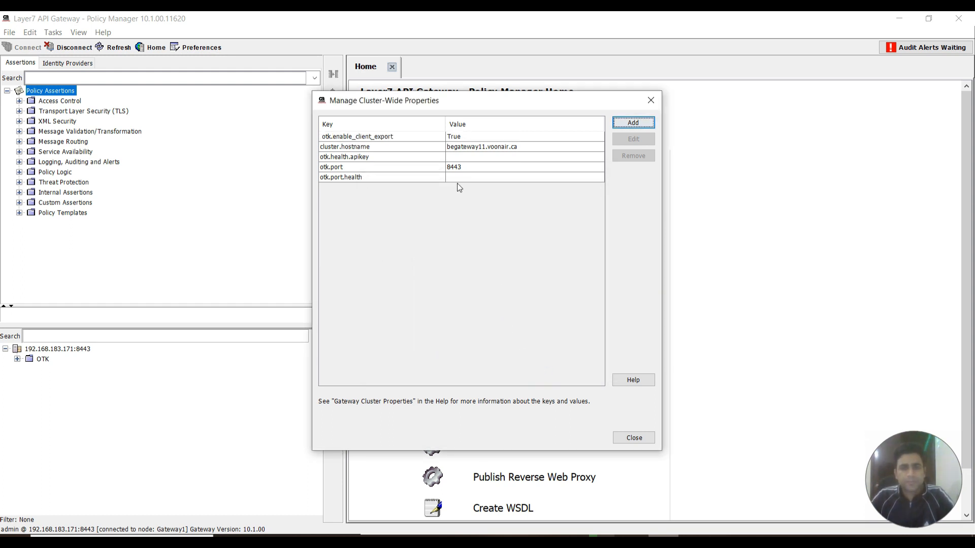
{"action": "left_click", "coordinate": [357, 136]}
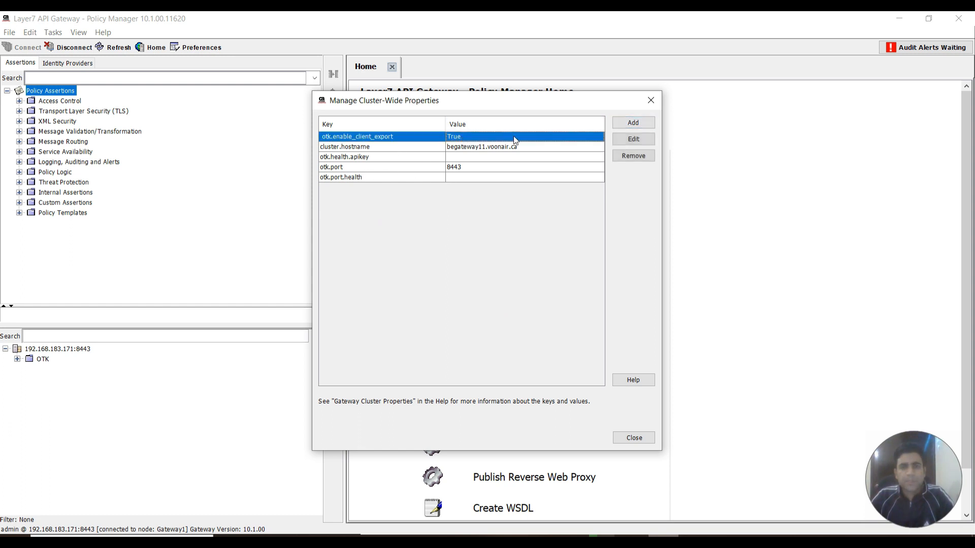